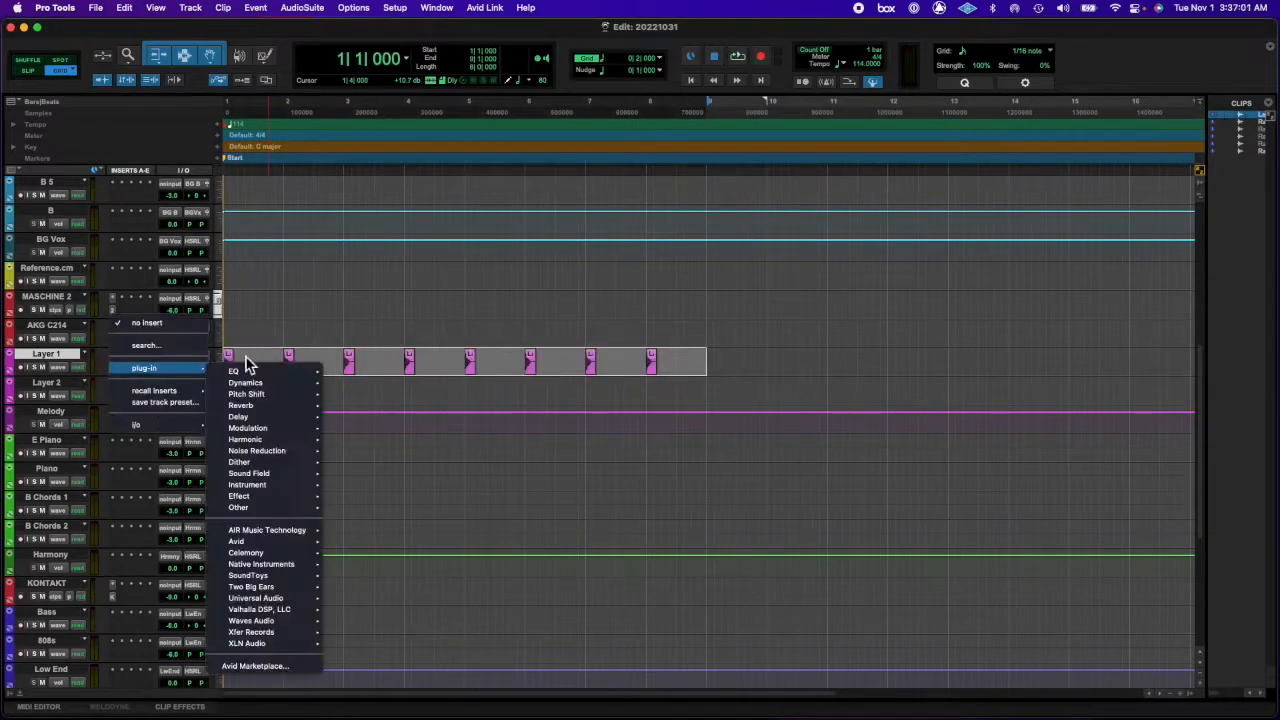
- Open the track's insert slot plug-in menu to pick an instrument category
{"action": "left_click", "coordinate": [240, 417]}
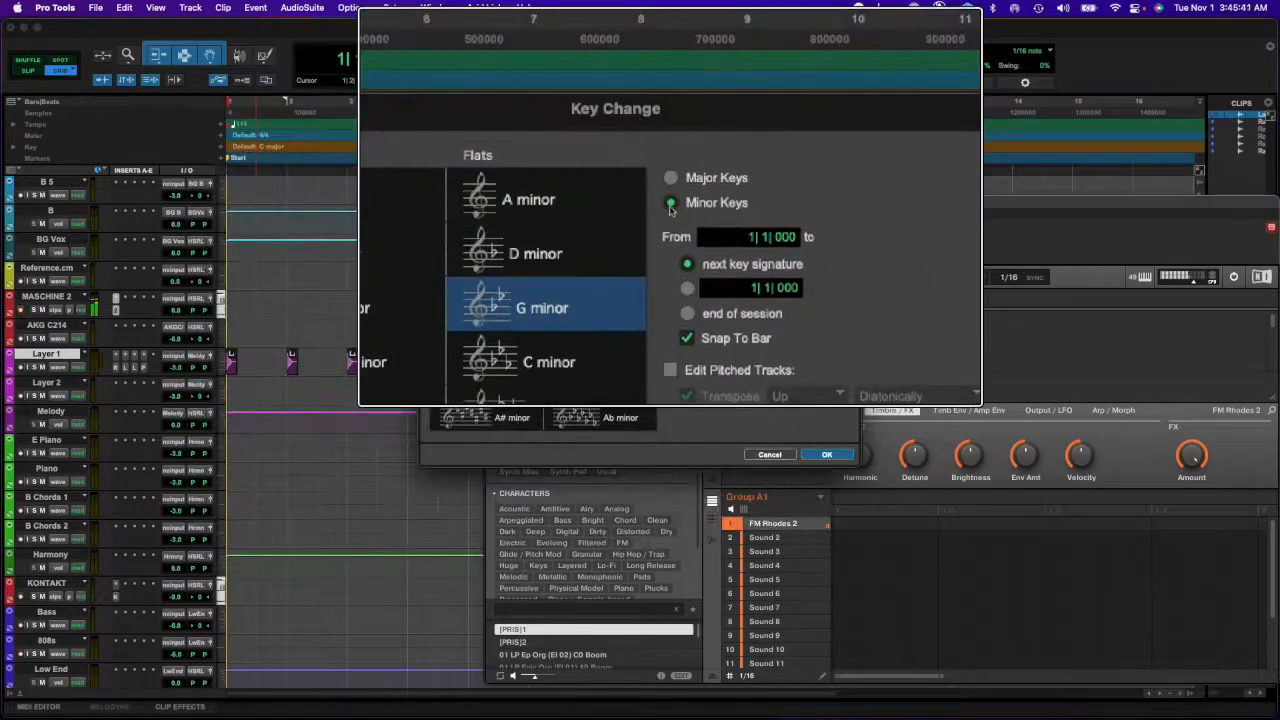
- Confirm G minor in the Key Change dialog to set the session key
{"action": "left_click", "coordinate": [827, 454]}
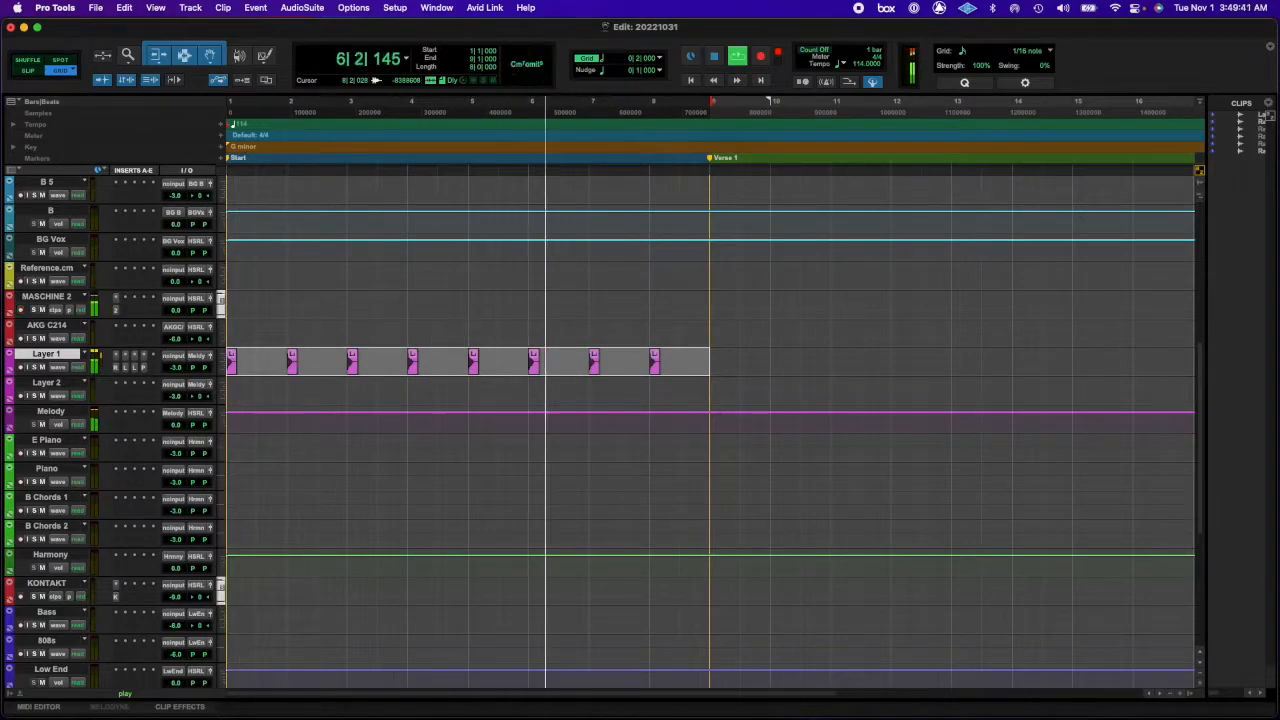
- Start recording a new clip on the MASCHINE 2 track from bar 1
{"action": "left_click", "coordinate": [761, 54]}
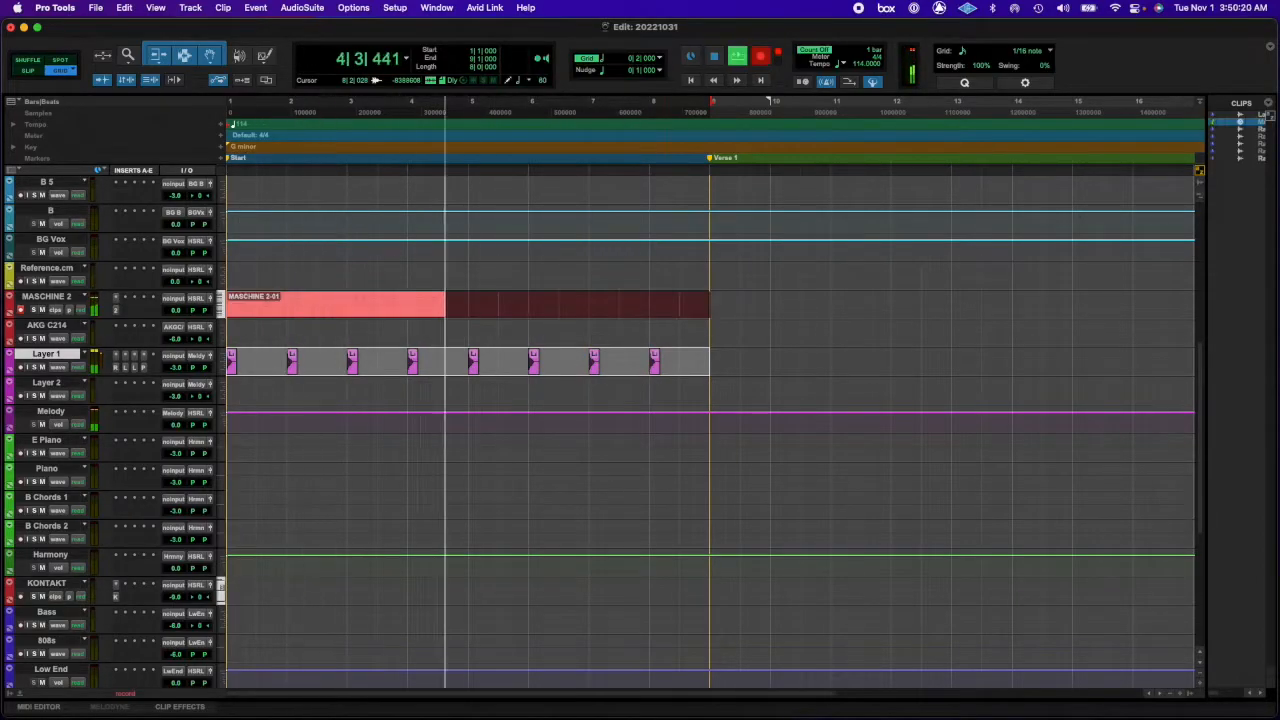